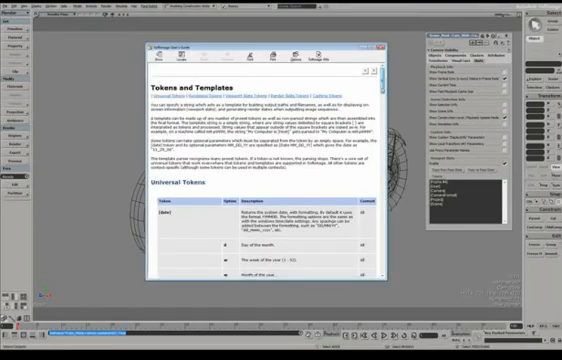
scroll(down, 3)
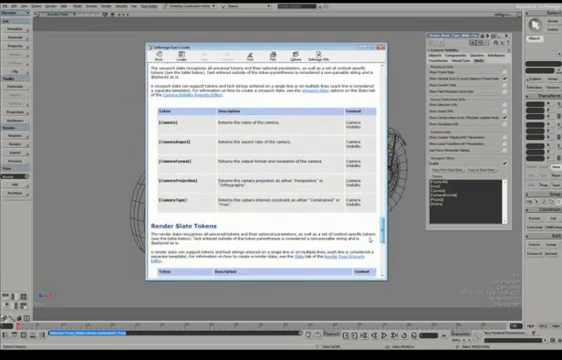
scroll(down, 3)
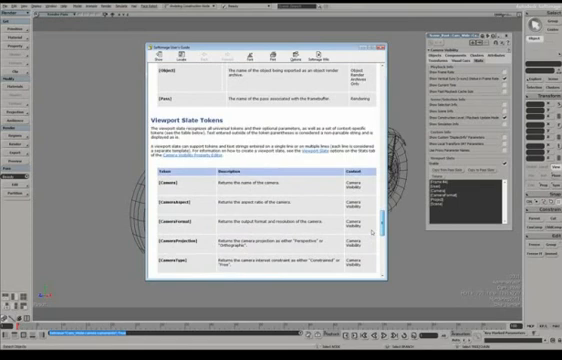
scroll(down, 3)
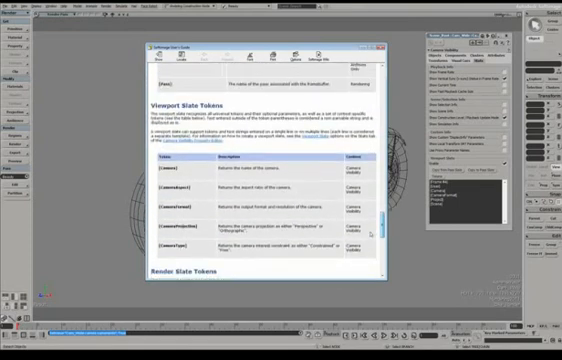